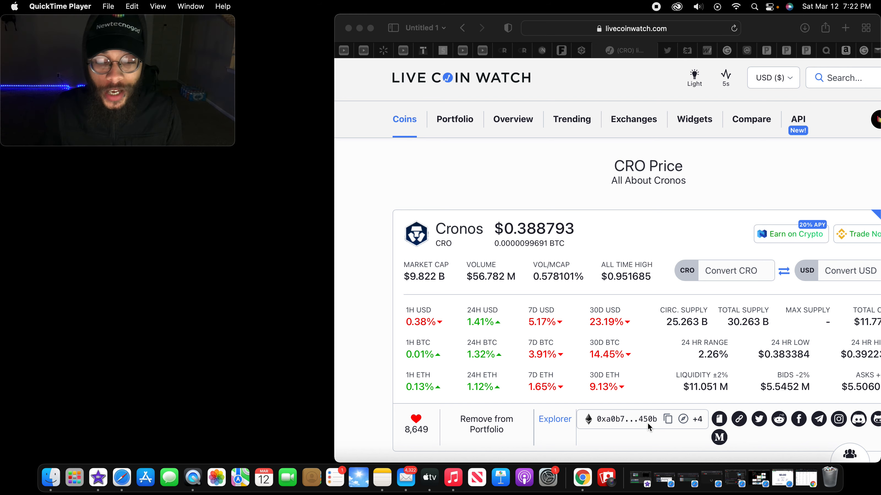
Scroll the Live Coin Watch CRO page past the chart and markets to About CRO and the Tweets and Subreddit feeds.
{"action": "scroll", "scroll_direction": "down", "scroll_amount": 3}
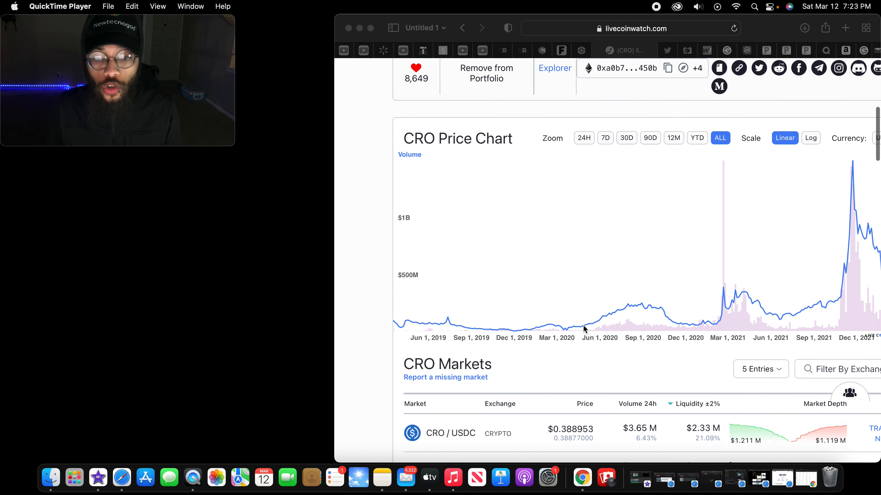
{"action": "scroll", "scroll_direction": "down", "scroll_amount": 3}
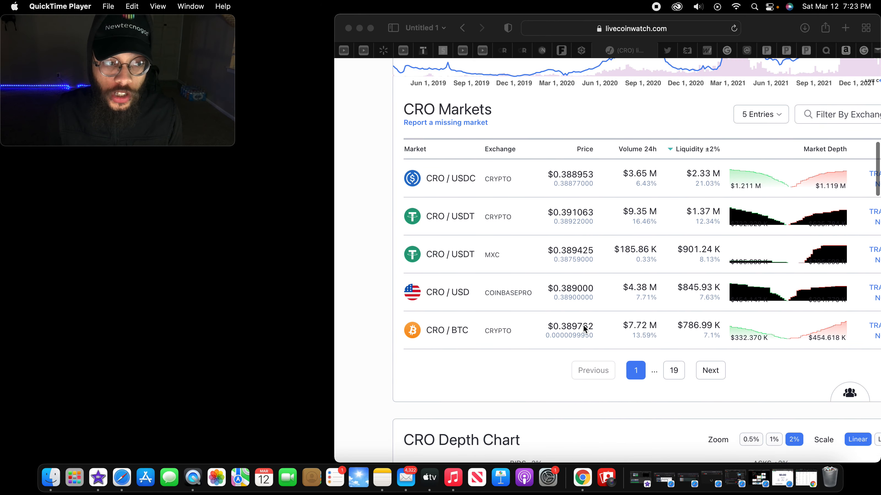
{"action": "scroll", "scroll_direction": "down", "scroll_amount": 3}
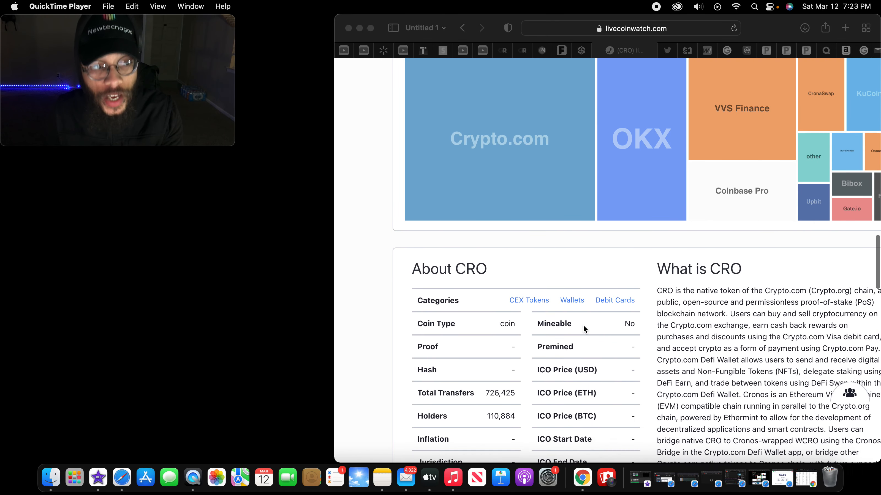
{"action": "scroll", "scroll_direction": "down", "scroll_amount": 3}
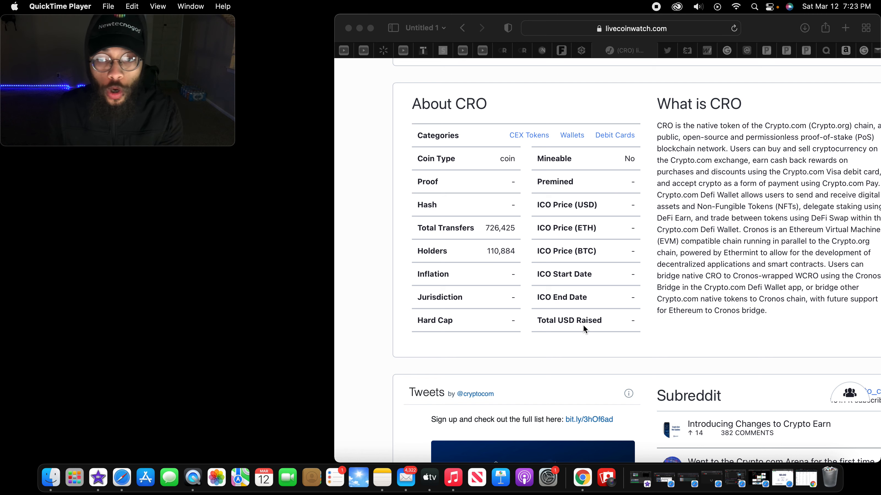
{"action": "scroll", "scroll_direction": "down", "scroll_amount": 3}
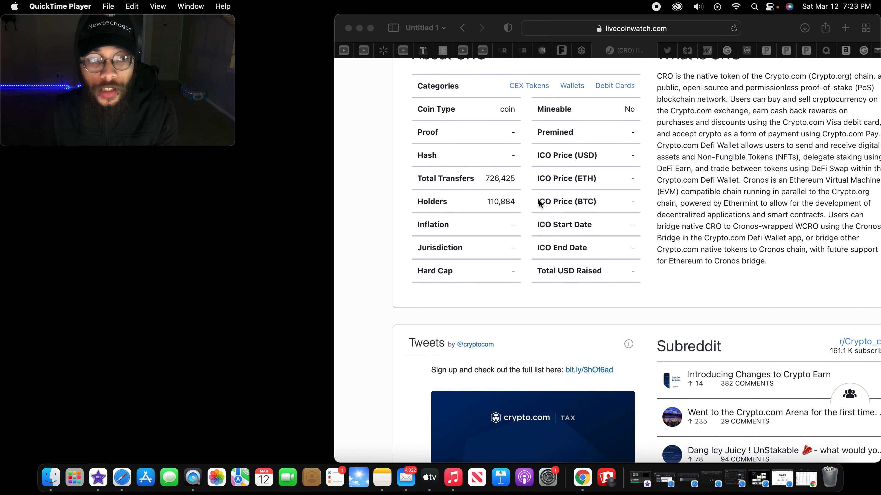
{"action": "scroll", "scroll_direction": "down", "scroll_amount": 3}
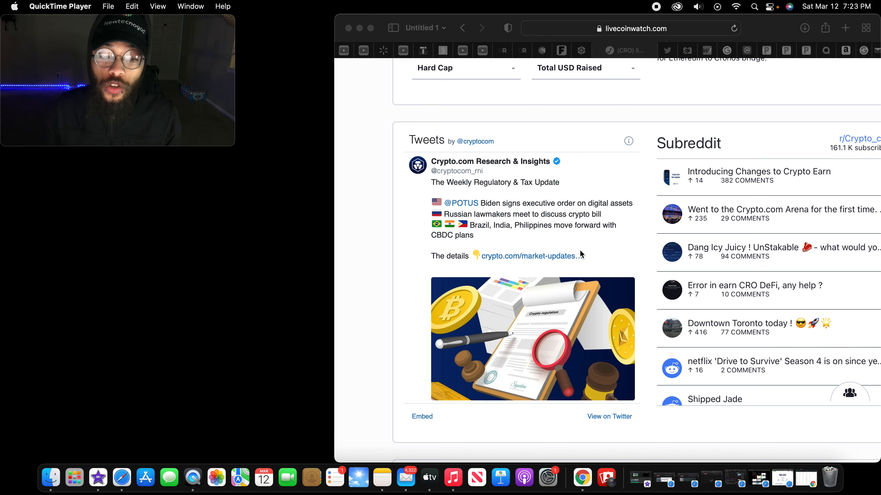
{"action": "mouse_move", "coordinate": [508, 220]}
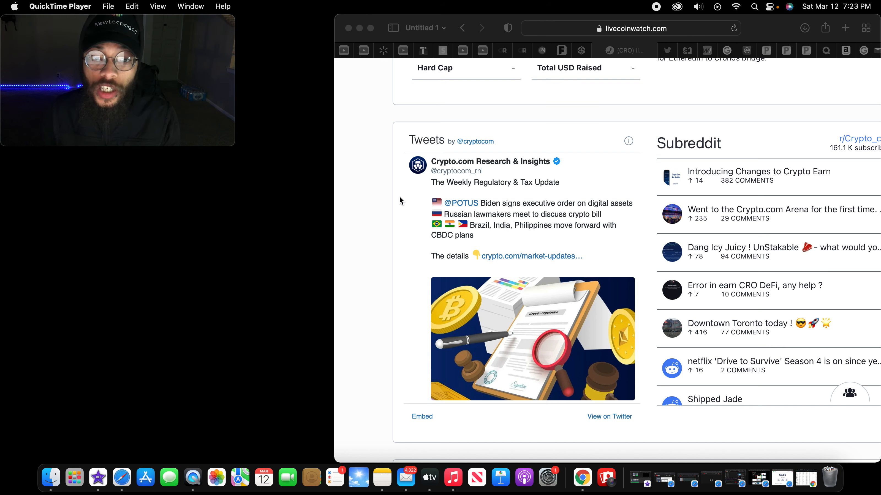
{"action": "mouse_move", "coordinate": [403, 200]}
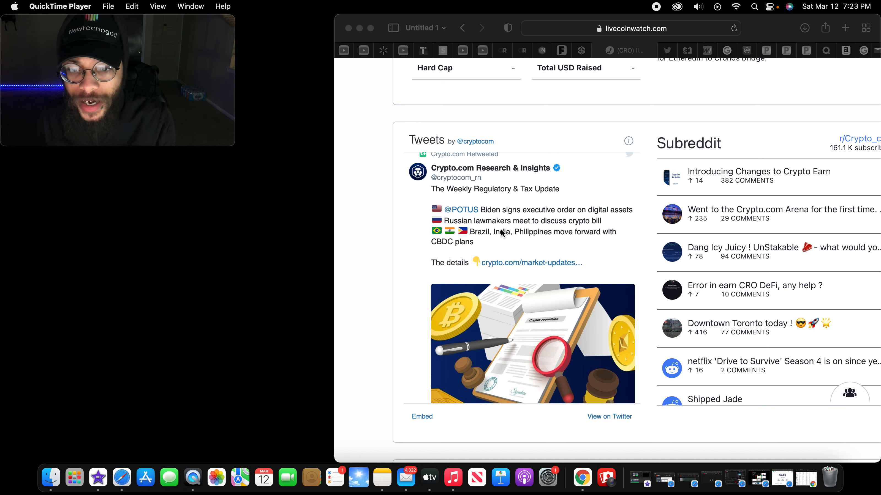
{"action": "mouse_move", "coordinate": [493, 240]}
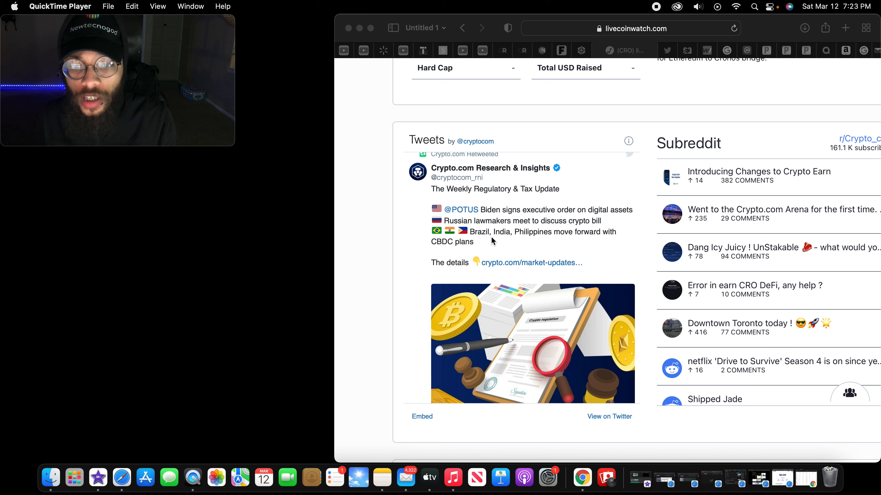
{"action": "mouse_move", "coordinate": [544, 246]}
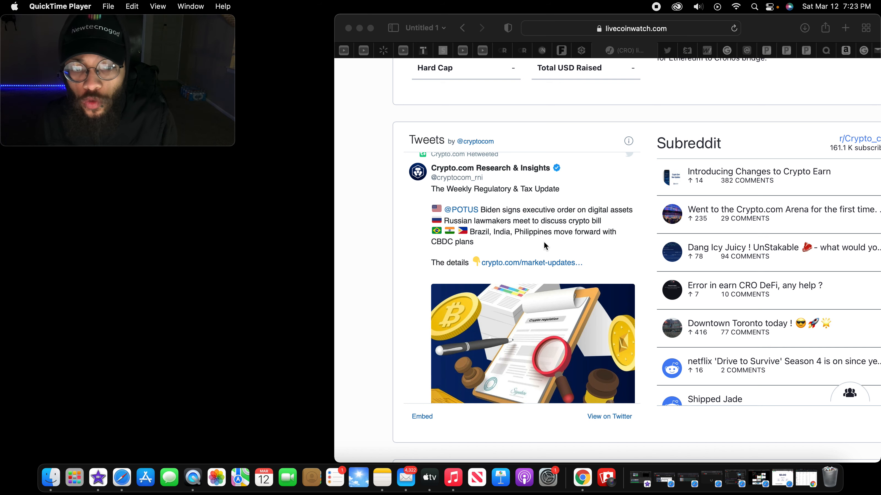
Scroll the embedded Crypto.com Tweets feed to the Blockchain Association of Singapore post.
{"action": "scroll", "scroll_direction": "down", "scroll_amount": 3}
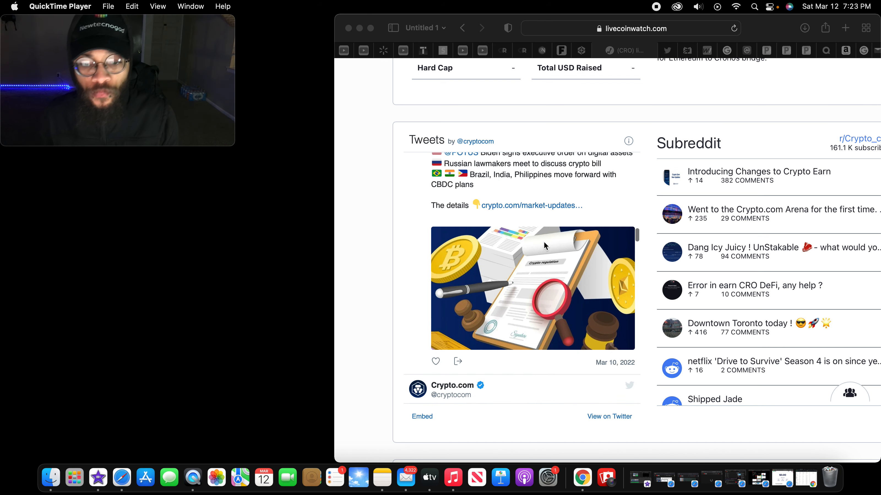
{"action": "scroll", "scroll_direction": "down", "scroll_amount": 3}
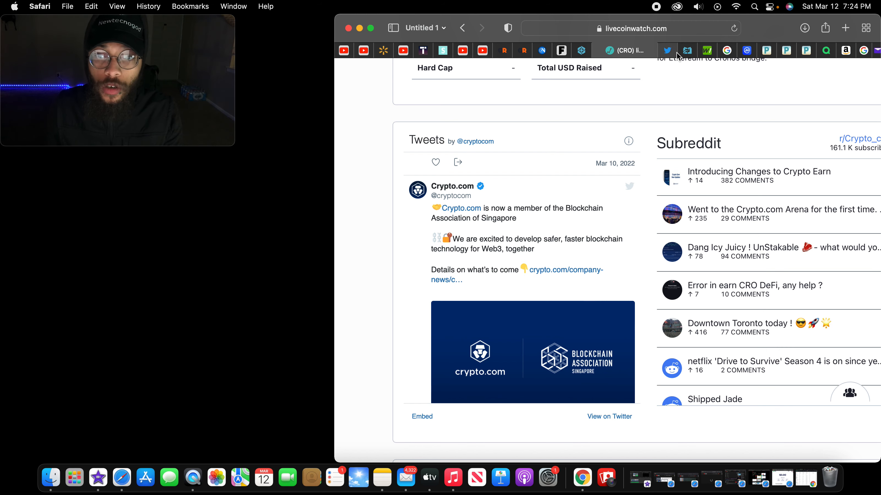
Switch to the CoinCodex Cronos prediction tab and reach its bearish technical-analysis sentiment and SMA/EMA tables.
{"action": "left_click", "coordinate": [665, 50]}
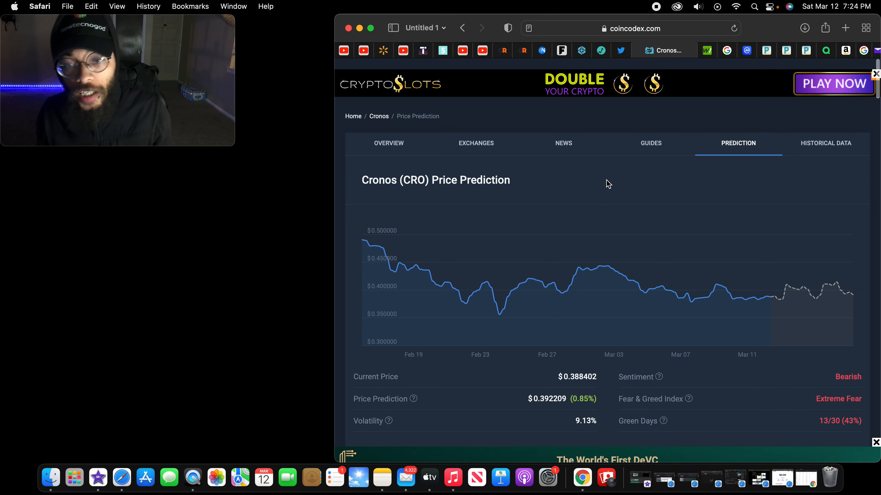
{"action": "scroll", "scroll_direction": "down", "scroll_amount": 3}
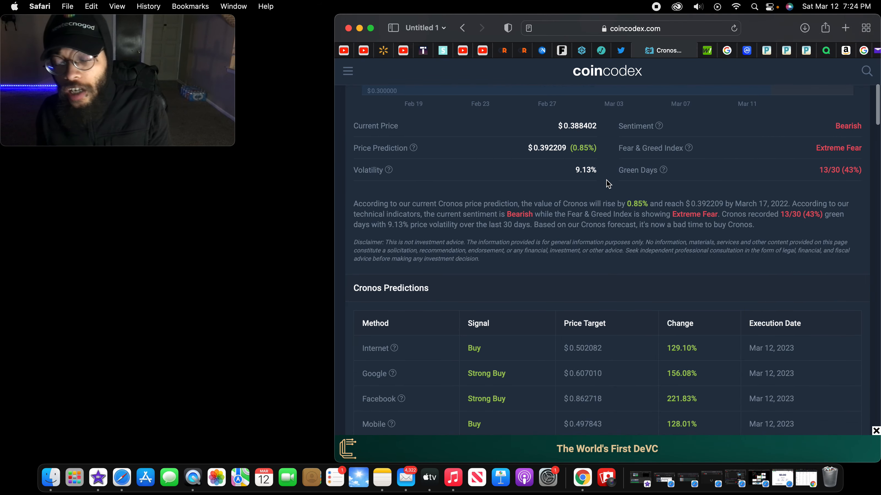
{"action": "scroll", "scroll_direction": "down", "scroll_amount": 3}
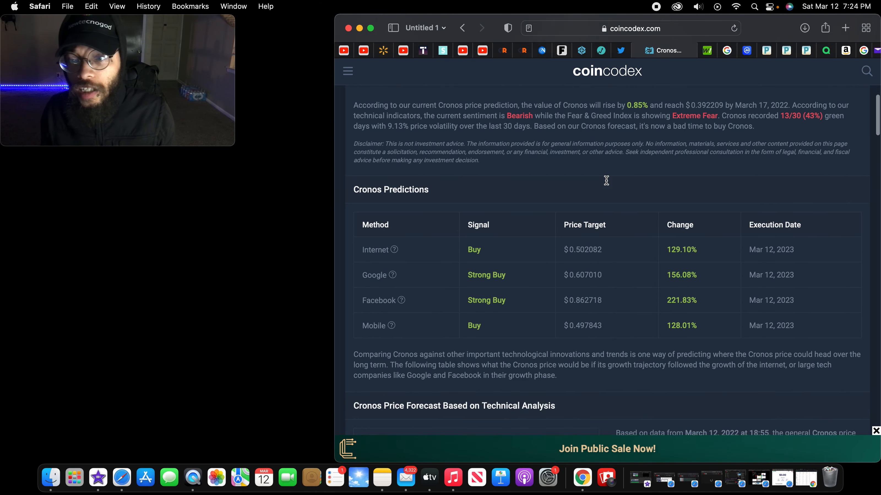
{"action": "scroll", "scroll_direction": "down", "scroll_amount": 3}
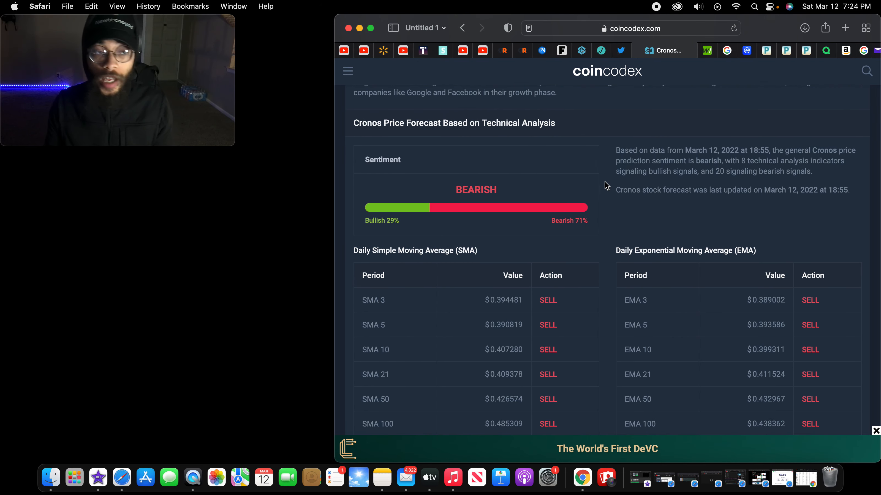
{"action": "scroll", "scroll_direction": "down", "scroll_amount": 3}
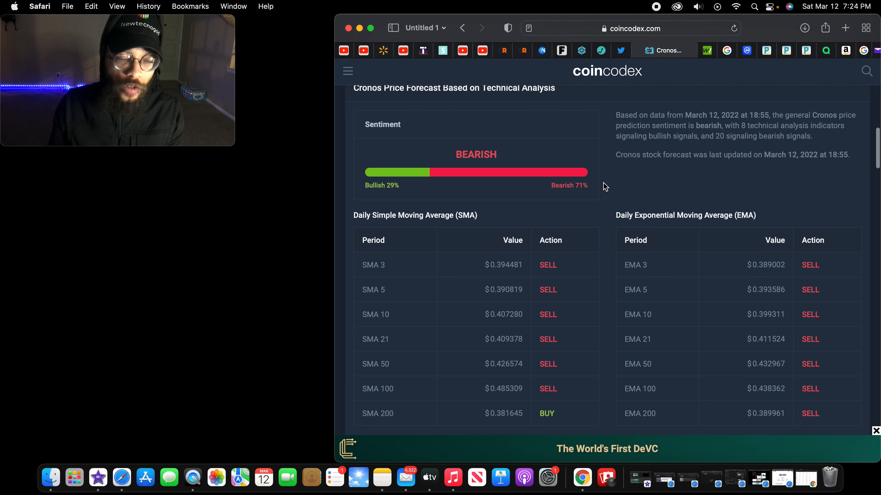
{"action": "scroll", "scroll_direction": "down", "scroll_amount": 3}
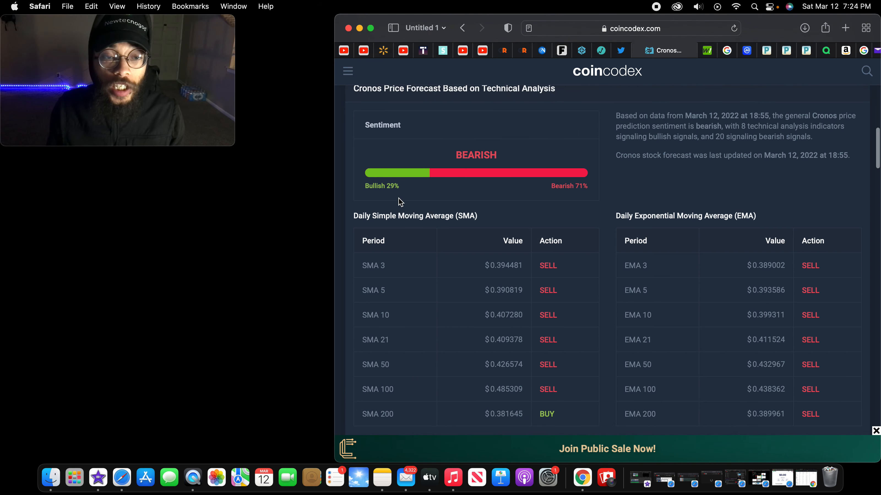
{"action": "mouse_move", "coordinate": [599, 197]}
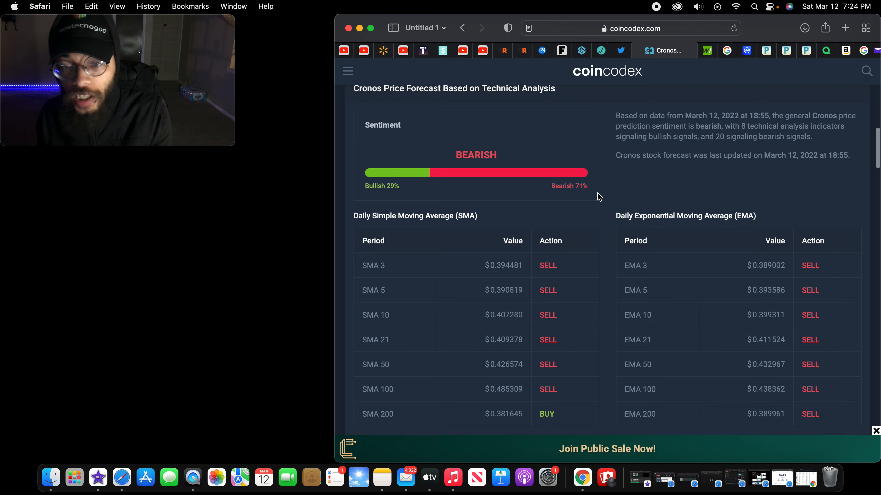
Scroll the CoinCodex Cronos page to the FAQ forecasts for next week and next month, then move on to WalletInvestor.
{"action": "scroll", "scroll_direction": "down", "scroll_amount": 3}
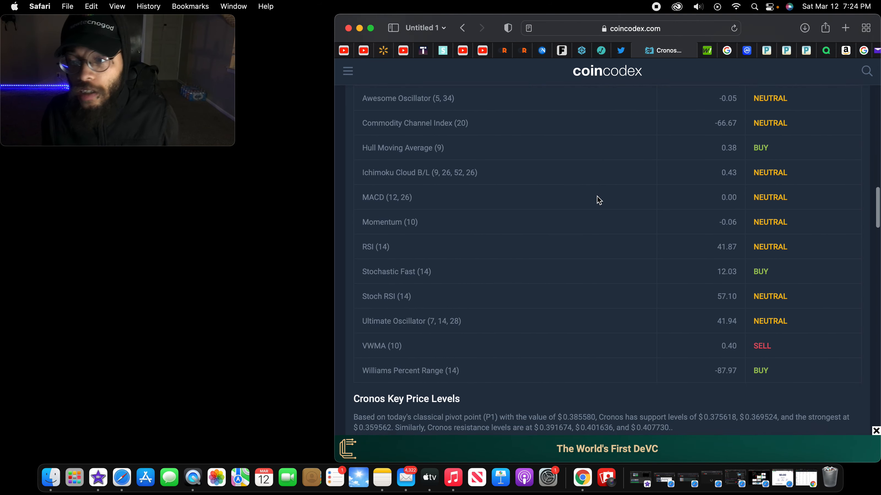
{"action": "scroll", "scroll_direction": "down", "scroll_amount": 3}
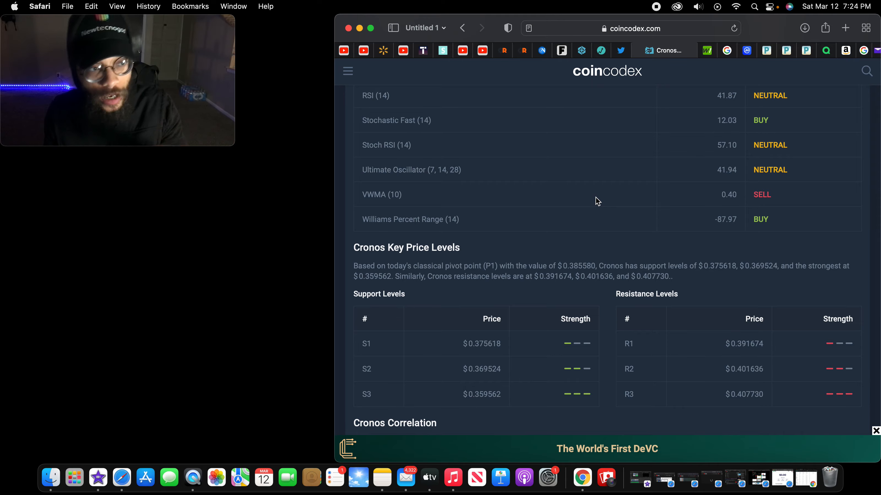
{"action": "scroll", "scroll_direction": "down", "scroll_amount": 3}
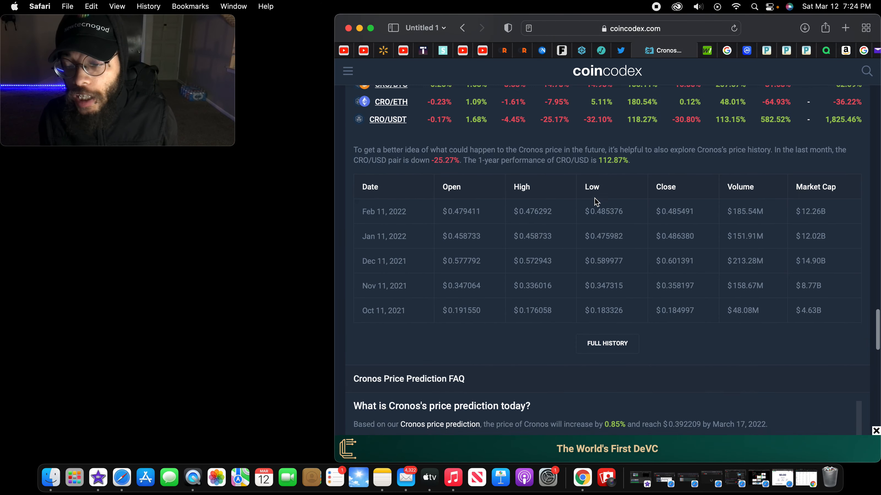
{"action": "scroll", "scroll_direction": "down", "scroll_amount": 3}
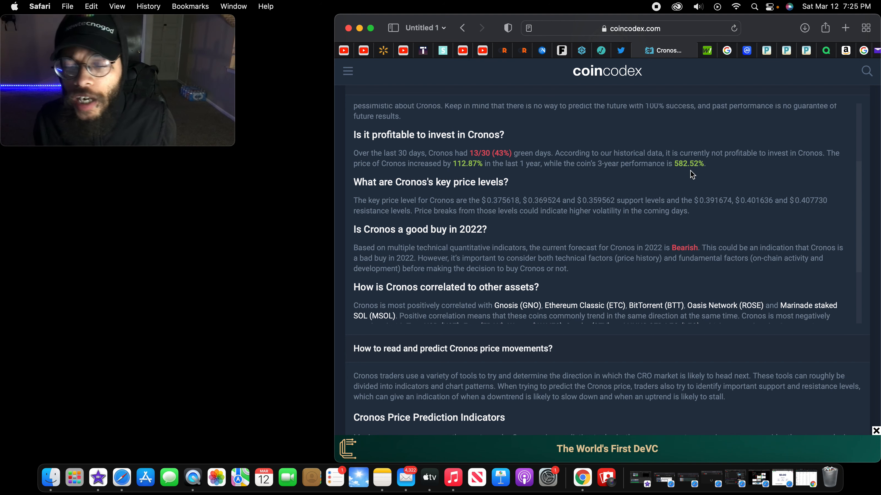
{"action": "scroll", "scroll_direction": "down", "scroll_amount": 3}
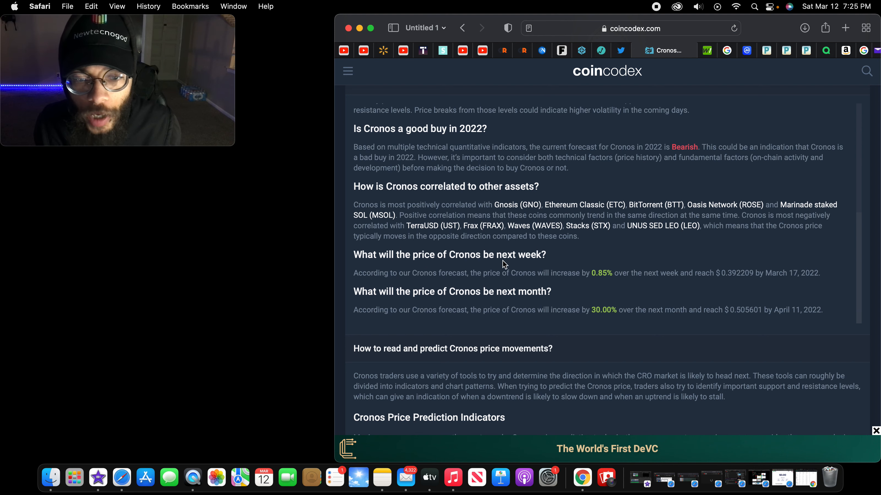
{"action": "mouse_move", "coordinate": [632, 287]}
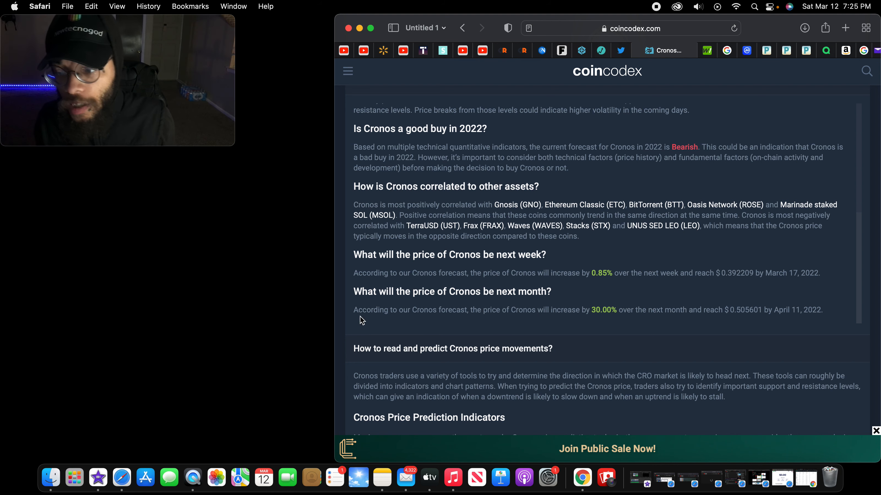
{"action": "double_click", "coordinate": [751, 309]}
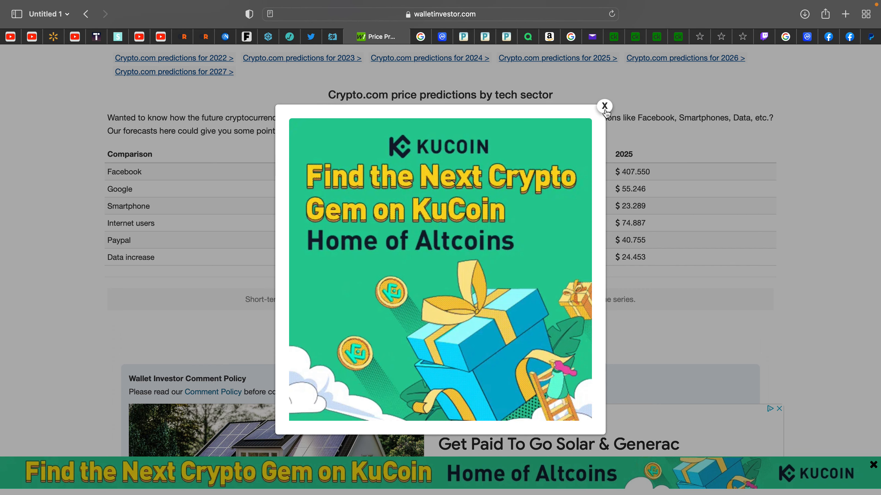
Dismiss the KuCoin popup, view WalletInvestor's daily Crypto.com forecast table and search 'how high can crypto com price go'.
{"action": "left_click", "coordinate": [605, 105]}
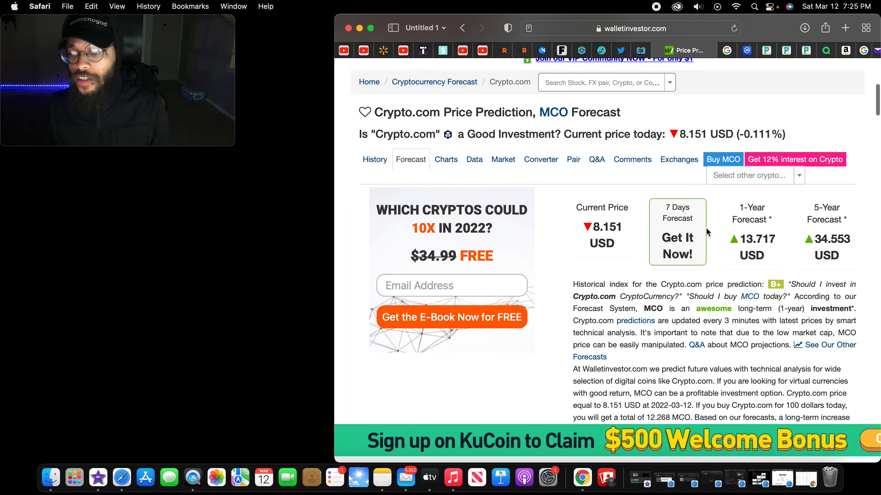
{"action": "scroll", "scroll_direction": "down", "scroll_amount": 3}
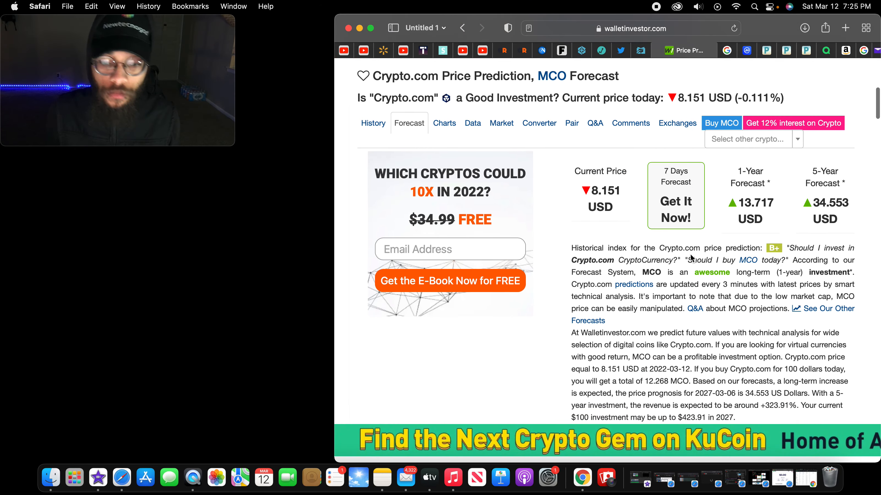
{"action": "scroll", "scroll_direction": "down", "scroll_amount": 3}
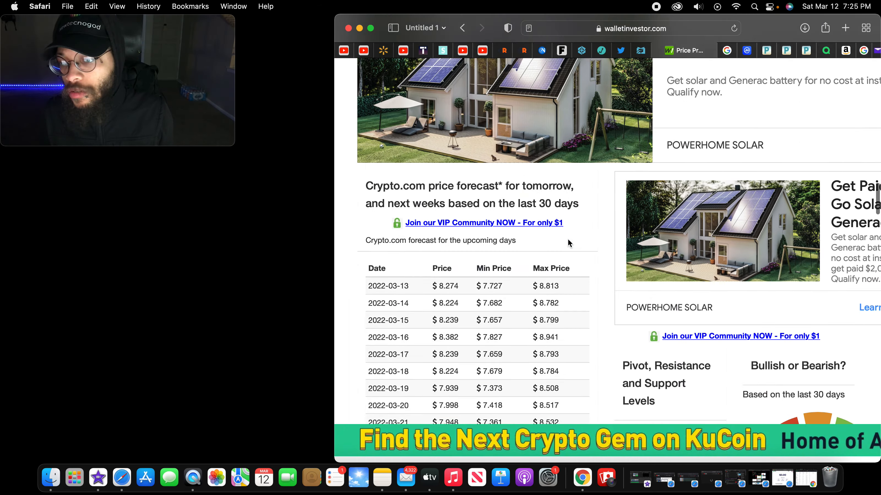
{"action": "type", "text": "how high can crypto com price go"}
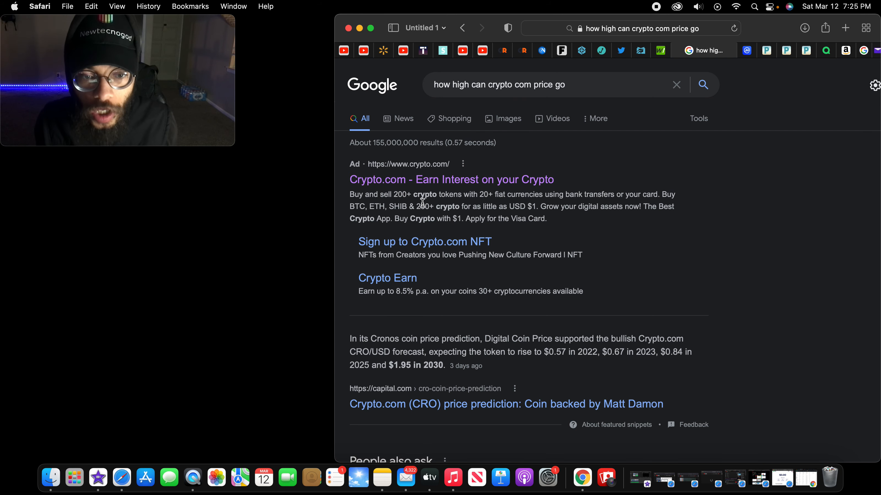
Review Google results on how high Crypto.com's price can go, including the $1.95-in-2030 snippet.
{"action": "scroll", "scroll_direction": "down", "scroll_amount": 3}
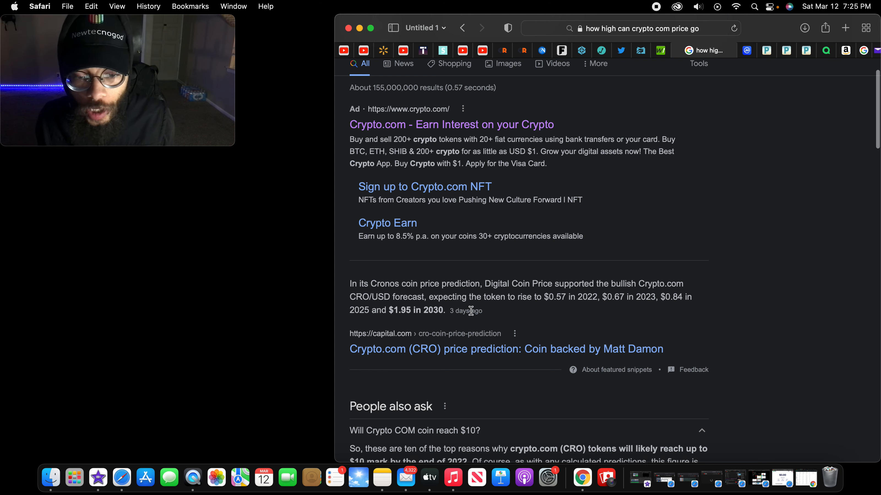
{"action": "mouse_move", "coordinate": [677, 326]}
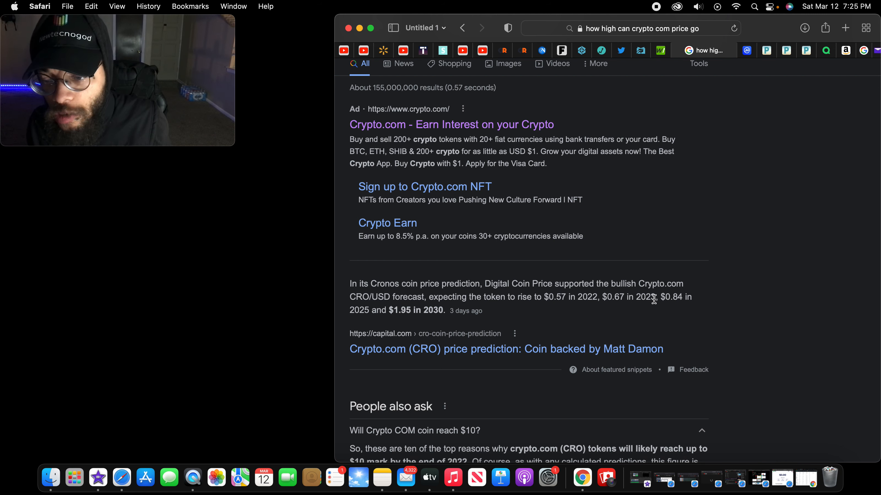
{"action": "left_click_drag", "start_coordinate": [548, 297], "coordinate": [598, 297]}
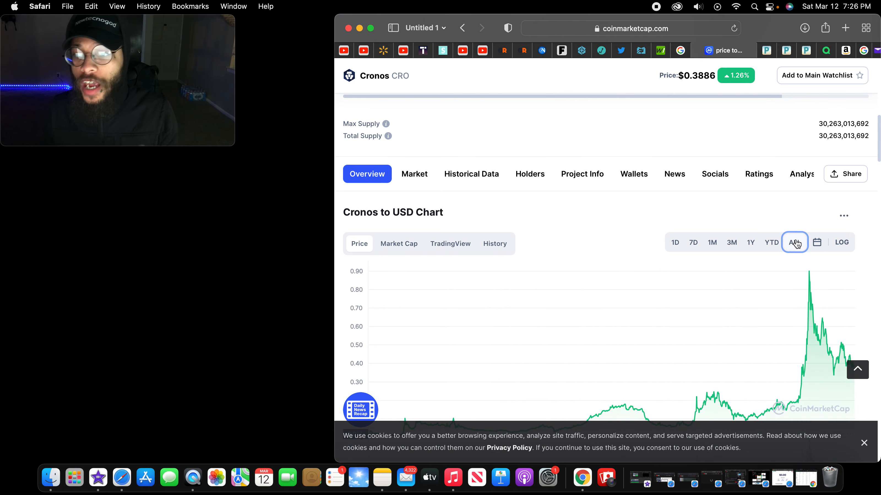
Show CoinMarketCap's Cronos to USD chart over its entire all-time history.
{"action": "left_click", "coordinate": [794, 243]}
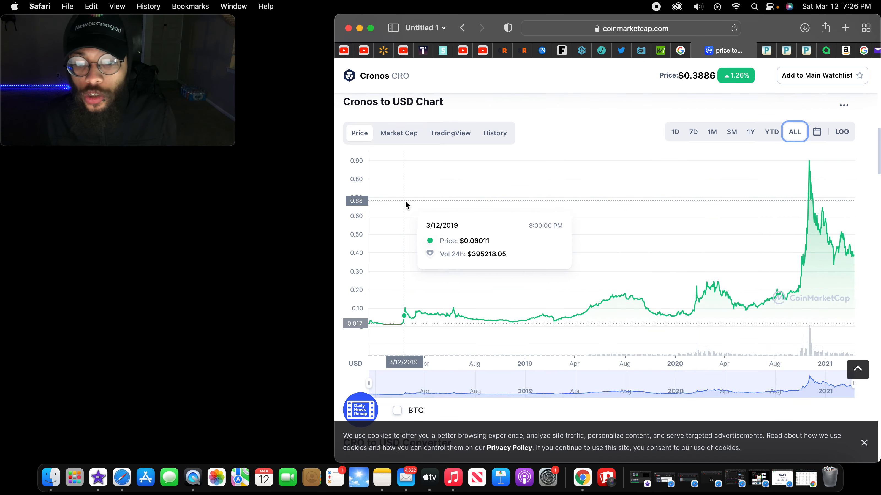
{"action": "mouse_move", "coordinate": [565, 210]}
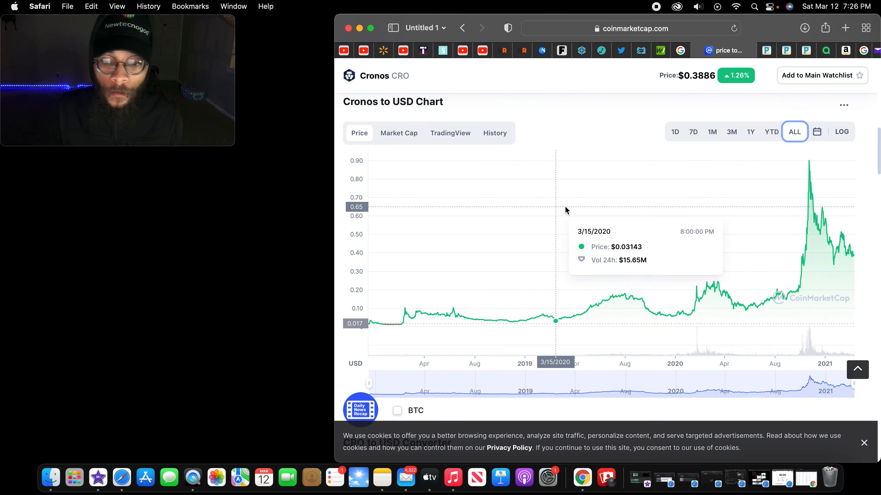
{"action": "mouse_move", "coordinate": [737, 200]}
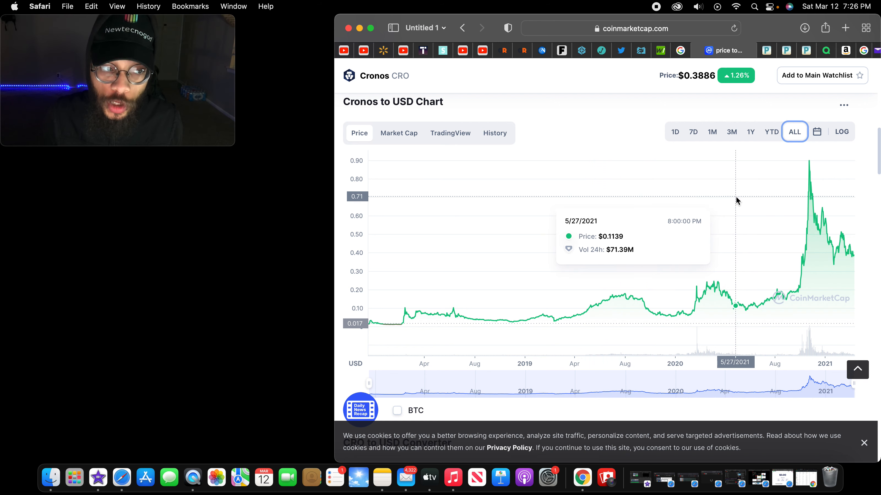
{"action": "mouse_move", "coordinate": [851, 208]}
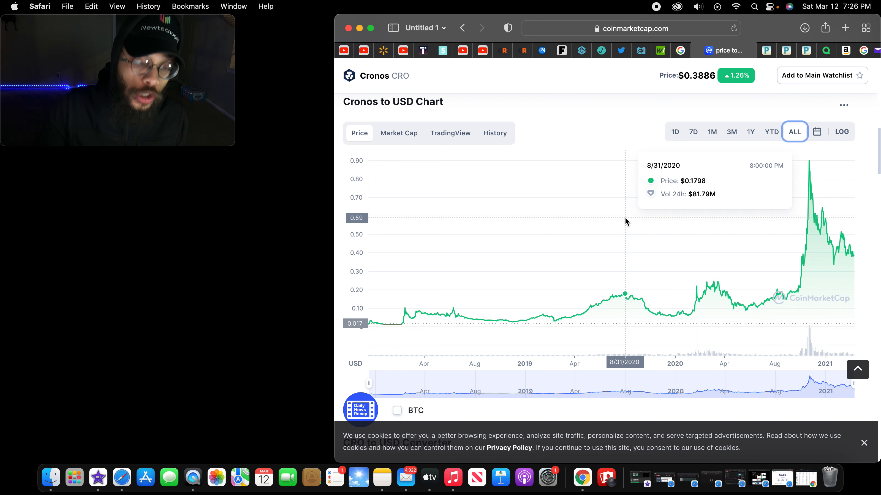
{"action": "mouse_move", "coordinate": [598, 70]}
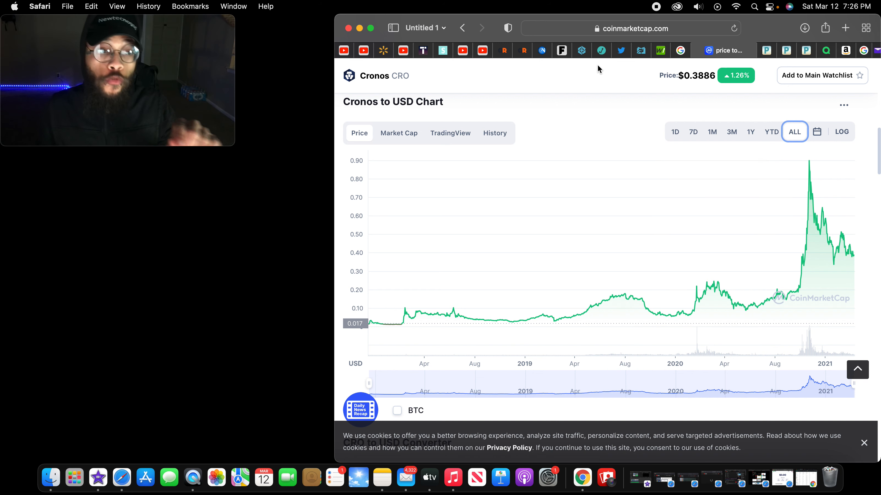
{"action": "mouse_move", "coordinate": [603, 71]}
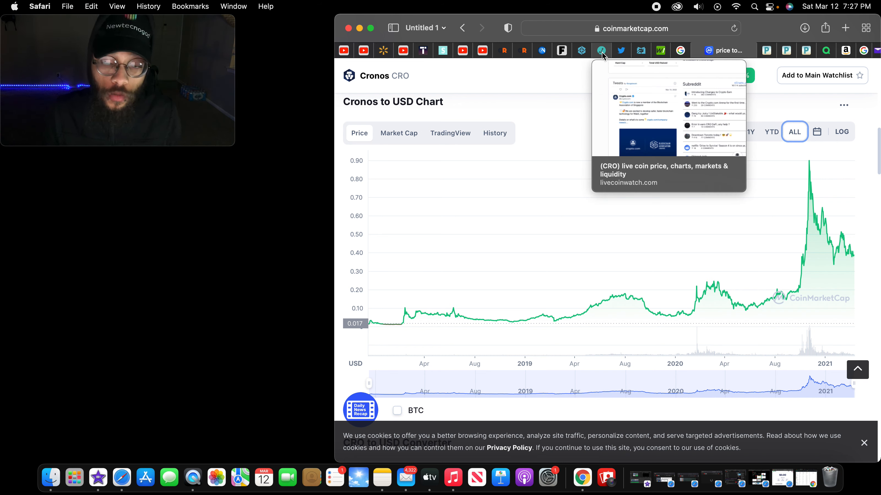
{"action": "mouse_move", "coordinate": [590, 76]}
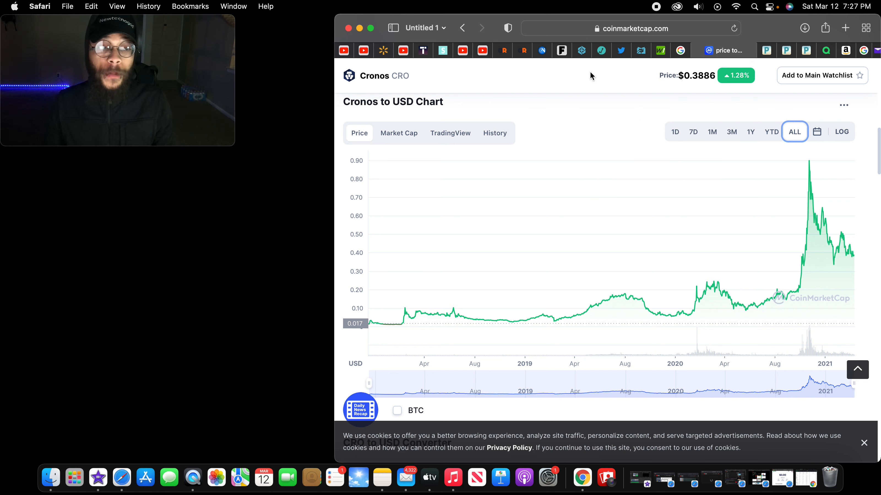